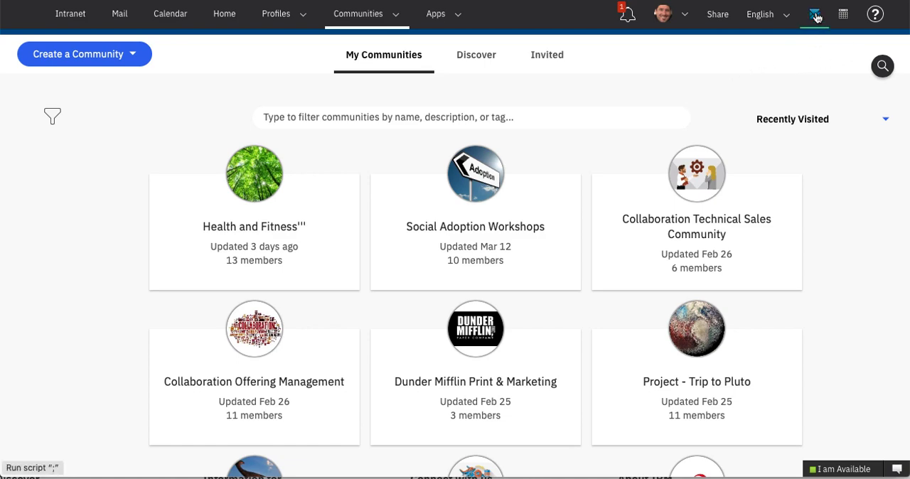
# Step: Show the recent mail list from the header's Mail icon
pyautogui.click(813, 15)
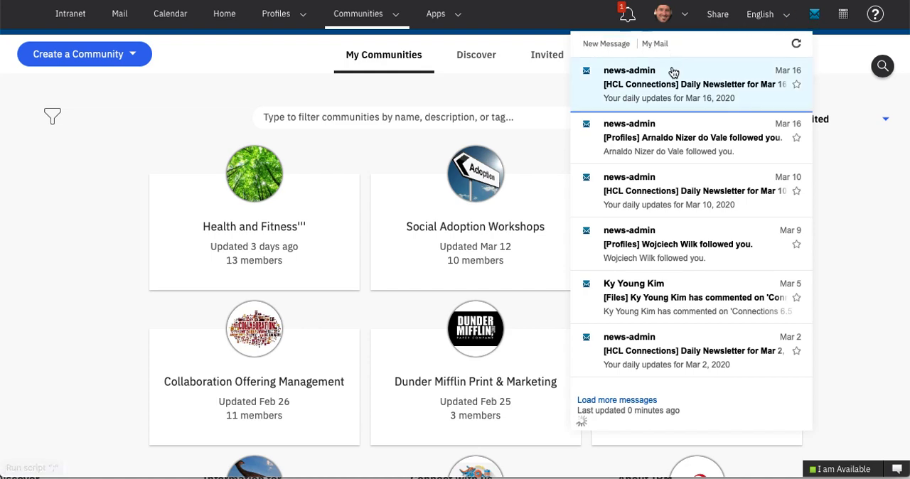
pyautogui.moveTo(668, 84)
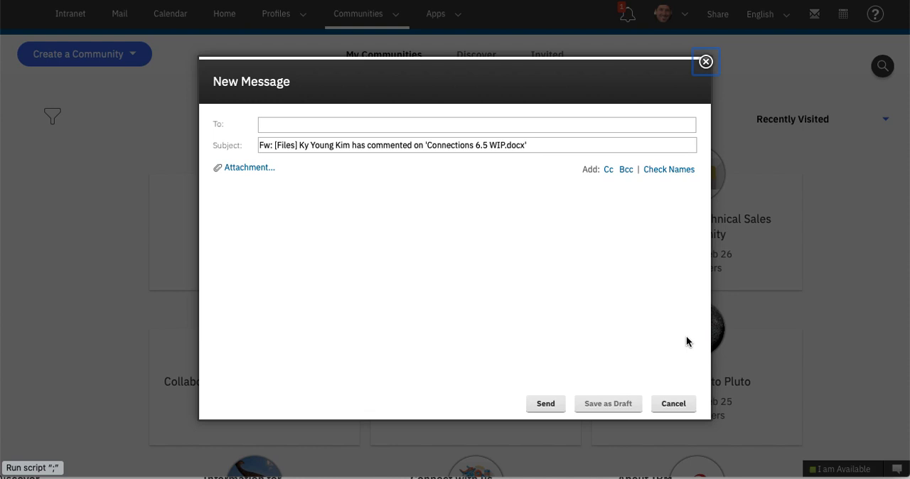
pyautogui.click(477, 125)
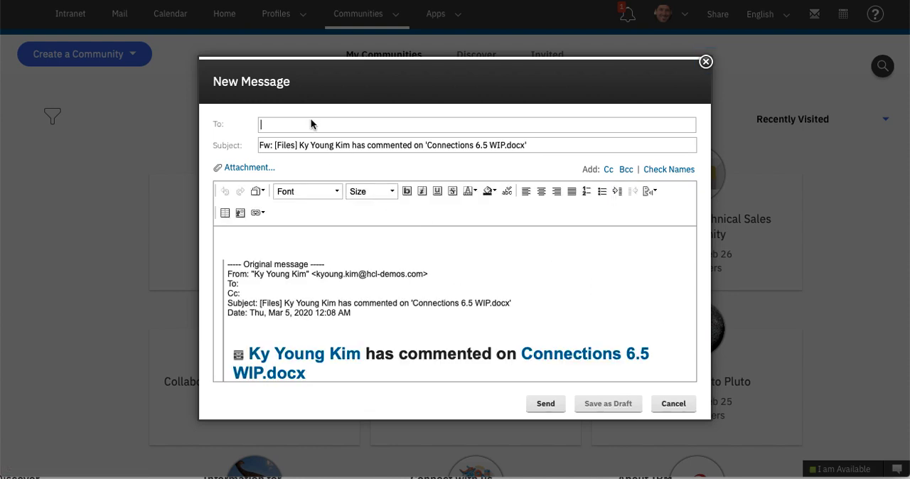
pyautogui.write('Ky Young Kim')
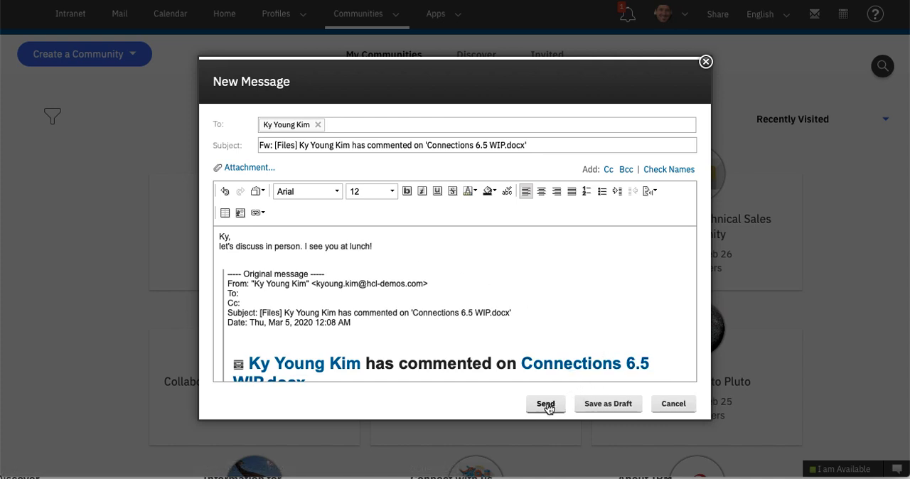
pyautogui.click(546, 404)
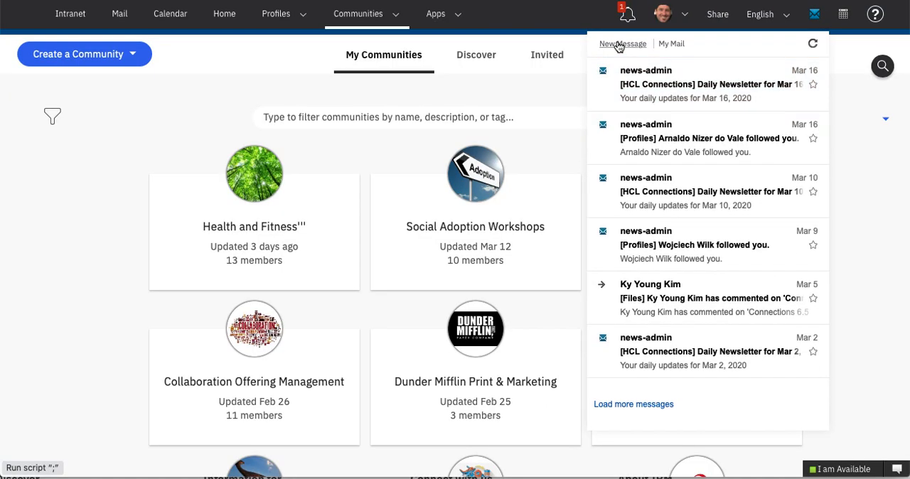
pyautogui.click(621, 43)
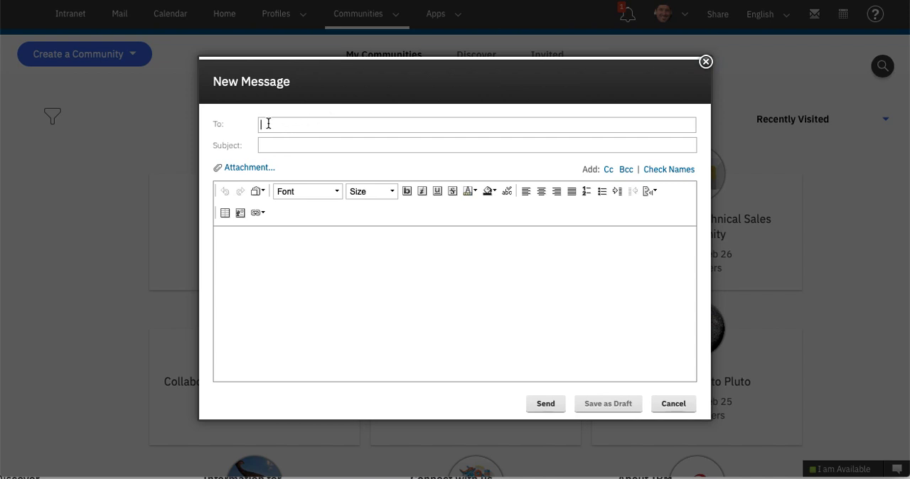
pyautogui.write('Ky')
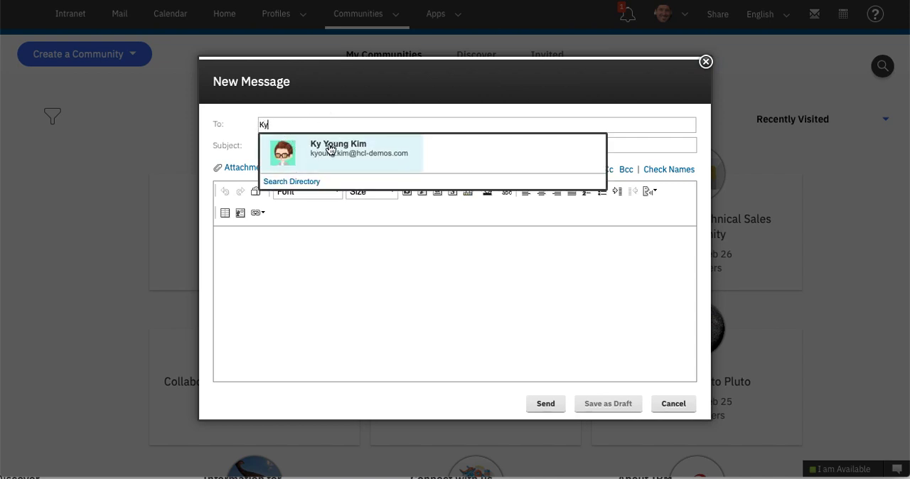
pyautogui.click(334, 152)
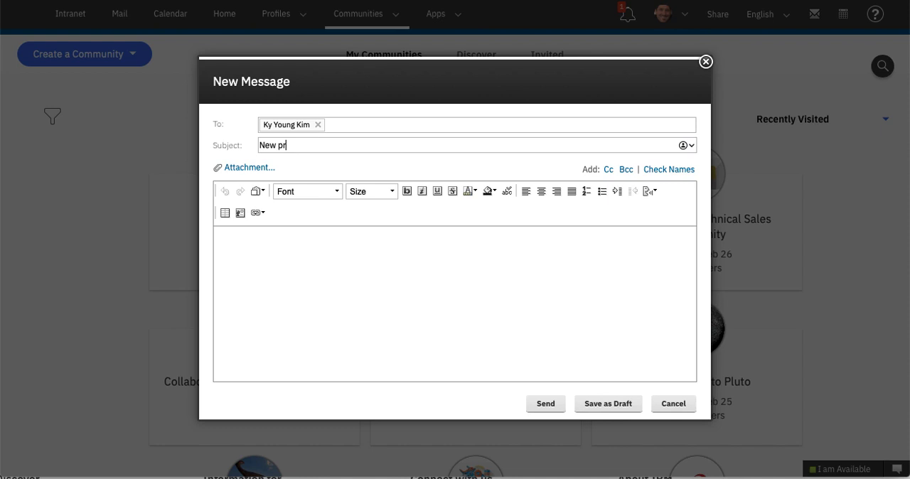
# Step: Title it 'New proposal', write that the quote shouldn't go out today, and send it
pyautogui.write('oposal')
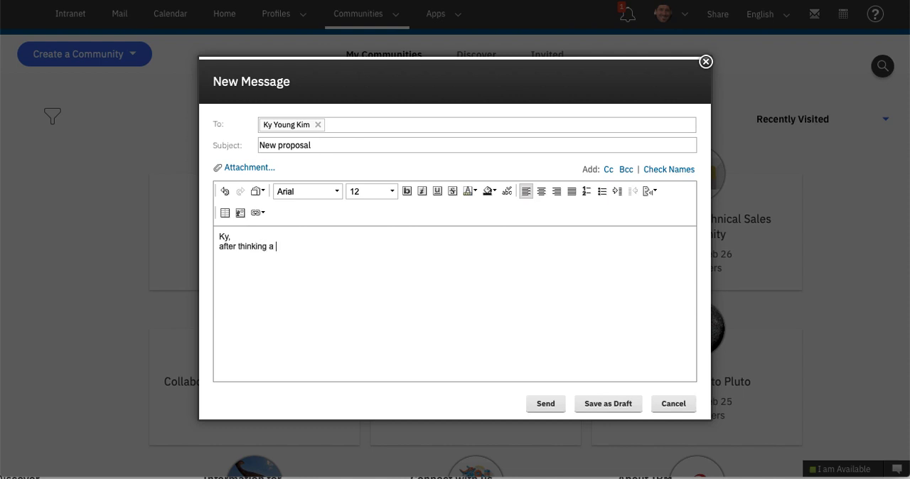
pyautogui.write('bit more about it I think we should NOT send the quote o')
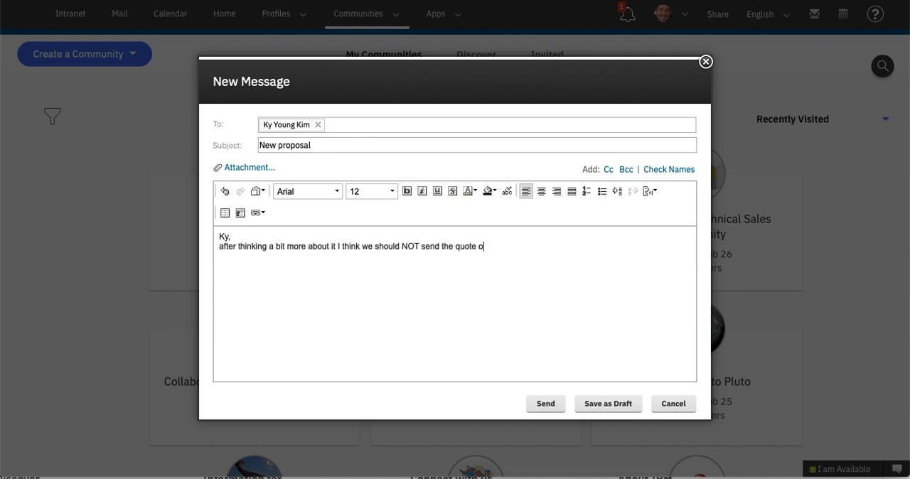
pyautogui.write('ut today. I will send over comments')
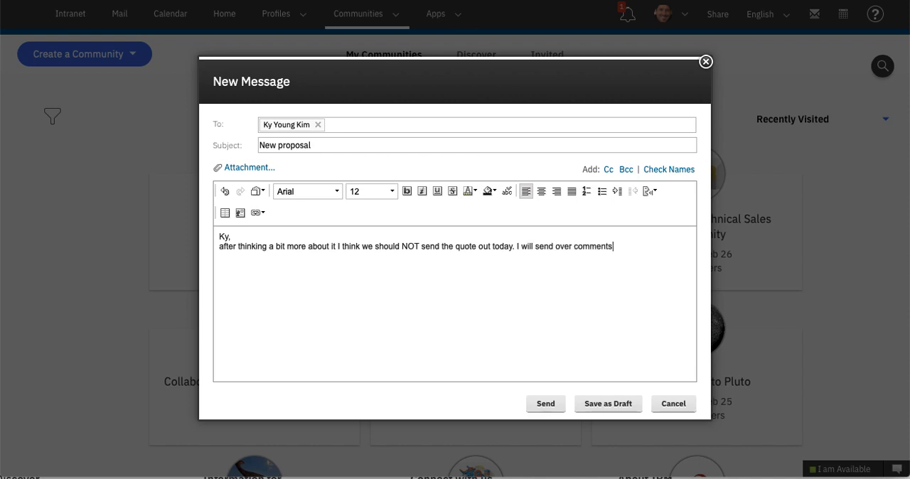
pyautogui.click(546, 404)
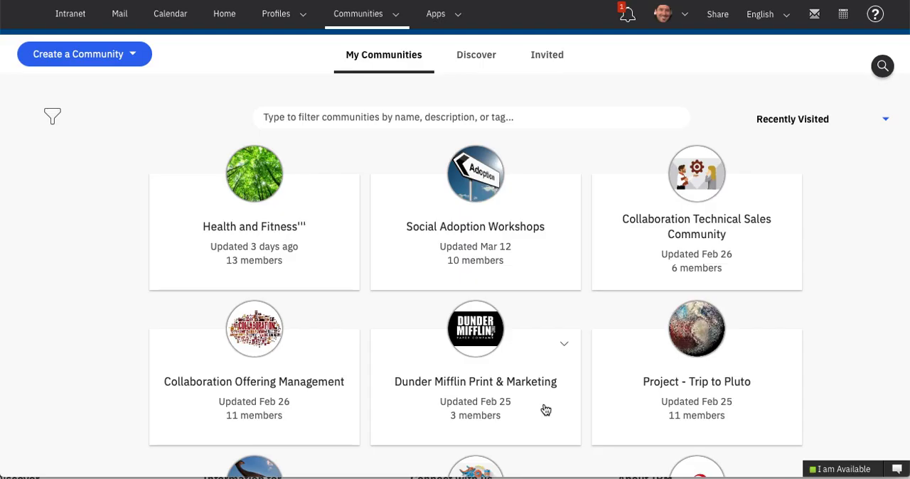
# Step: Browse other calendar dates, then return to today, Monday Mar 23, 2020, with its two meetings
pyautogui.click(843, 15)
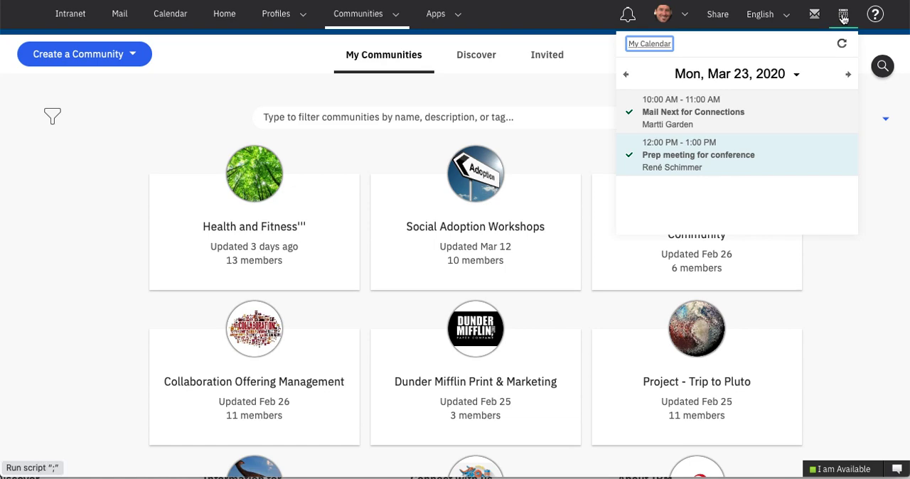
pyautogui.click(797, 74)
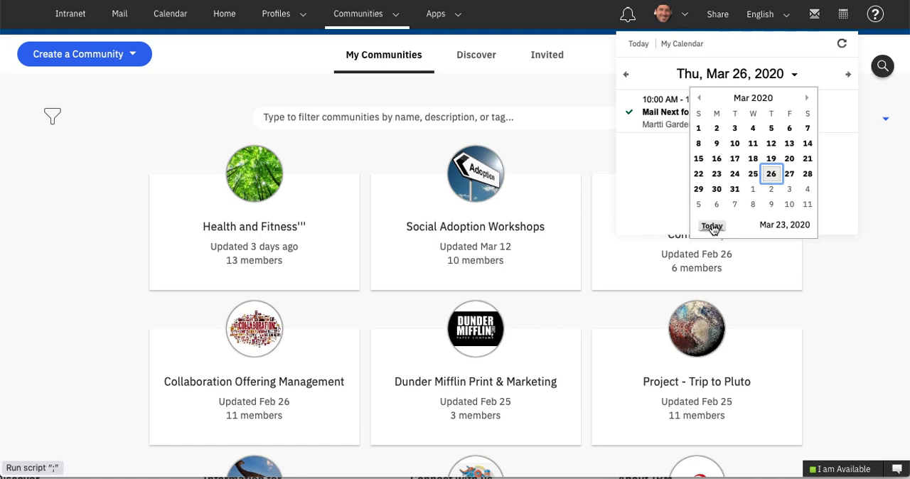
pyautogui.click(711, 226)
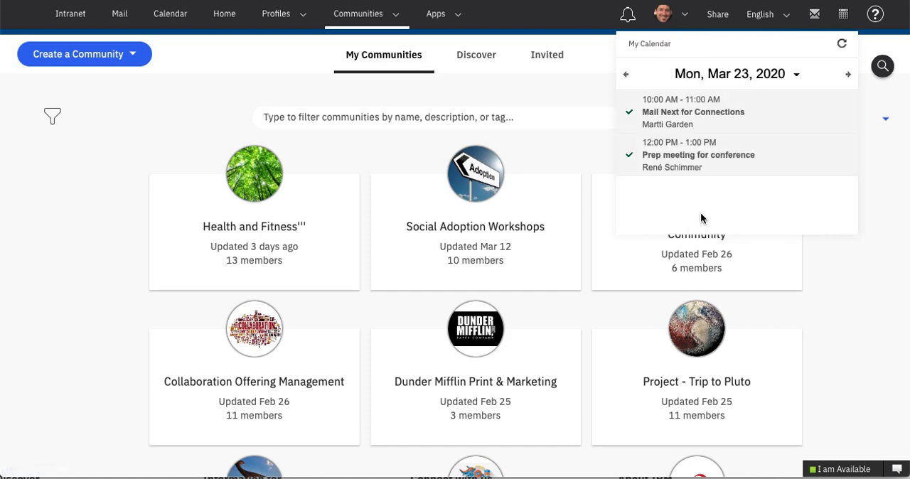